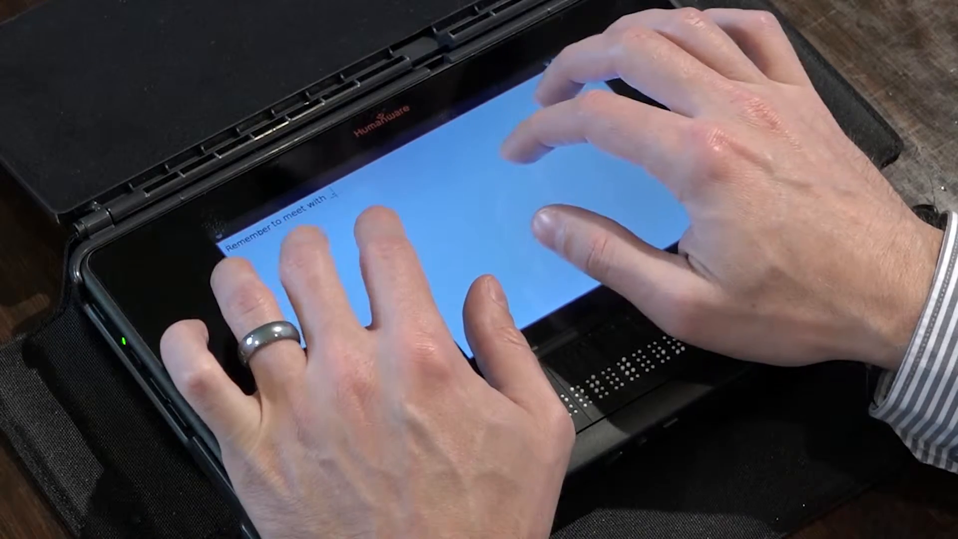
type("jason")
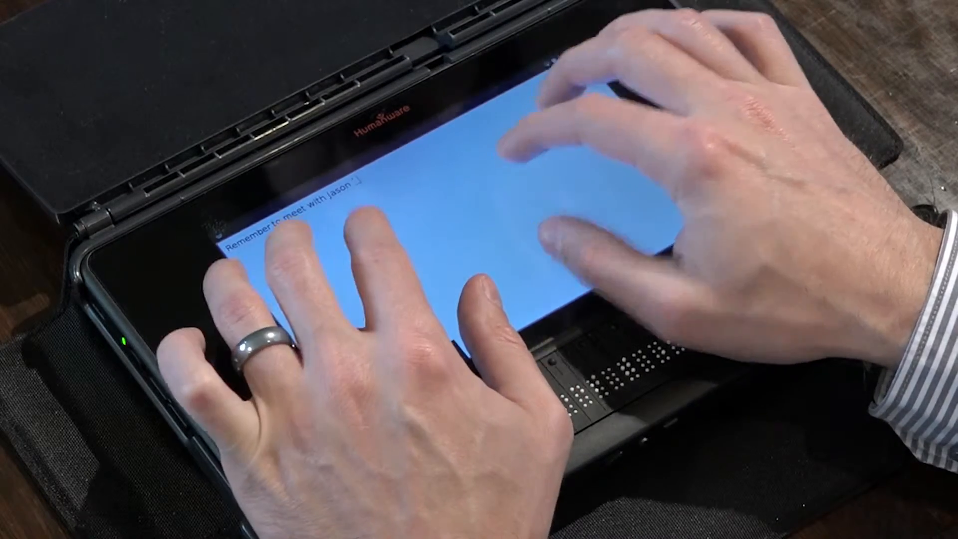